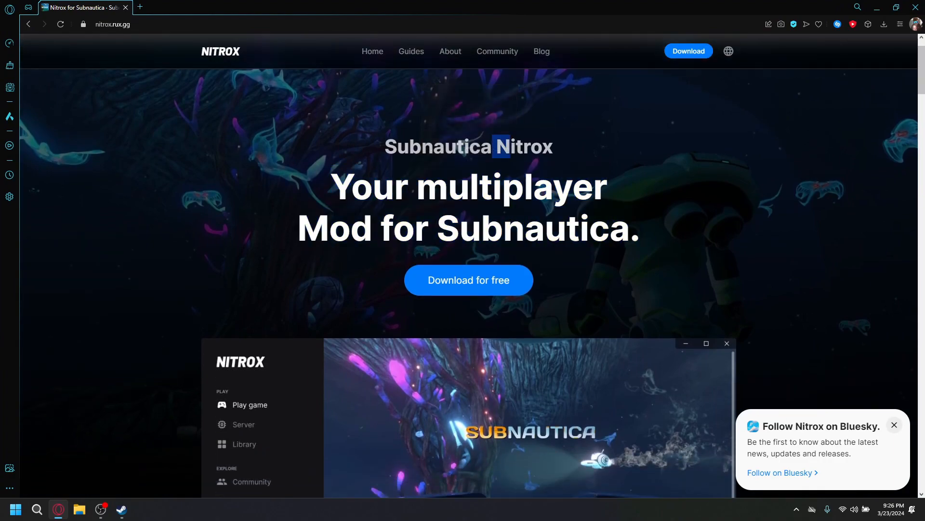
# Step: Locate the second Subnautica copy in the Subnadica folder on drive D and show more options for Subnautica.exe
pyautogui.click(120, 509)
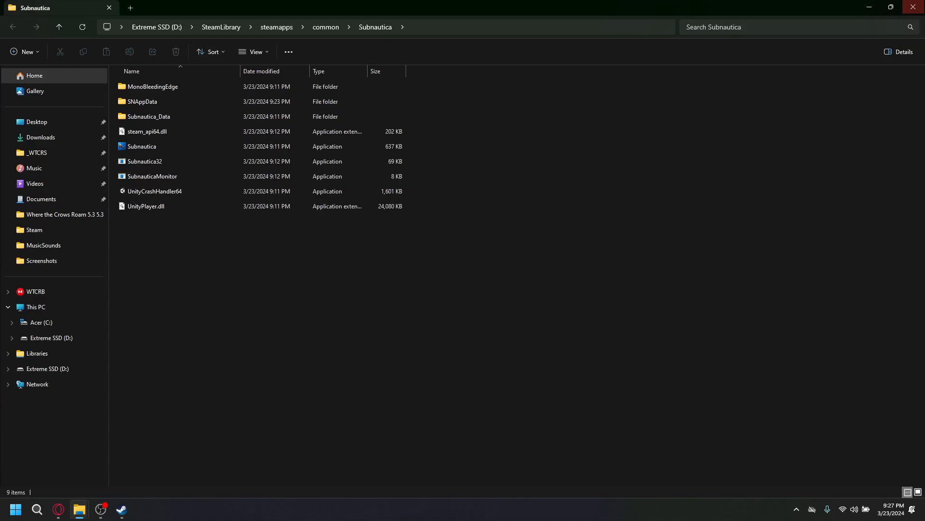
pyautogui.click(124, 509)
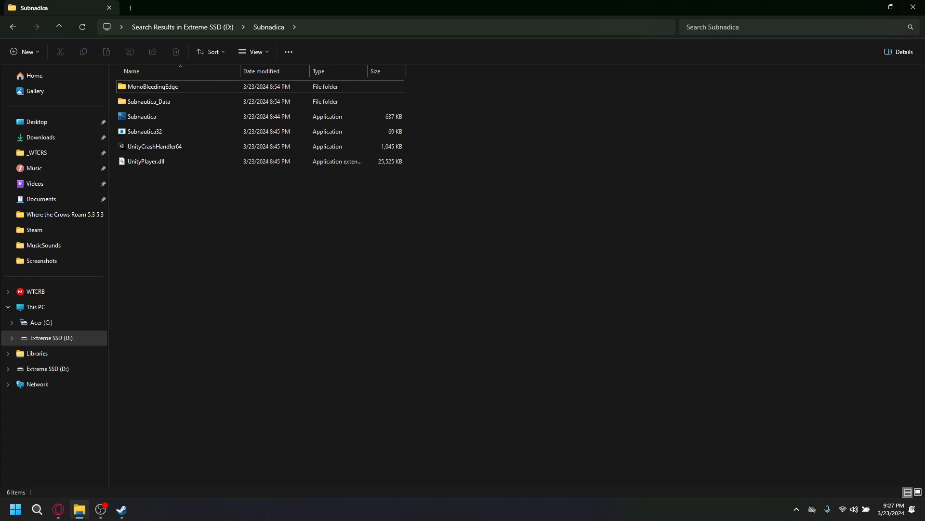
pyautogui.click(140, 116)
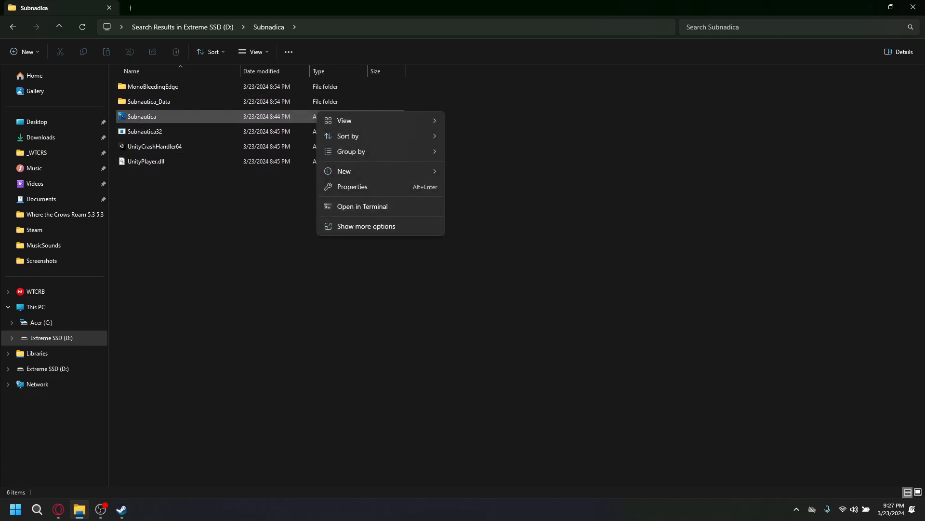
pyautogui.click(366, 226)
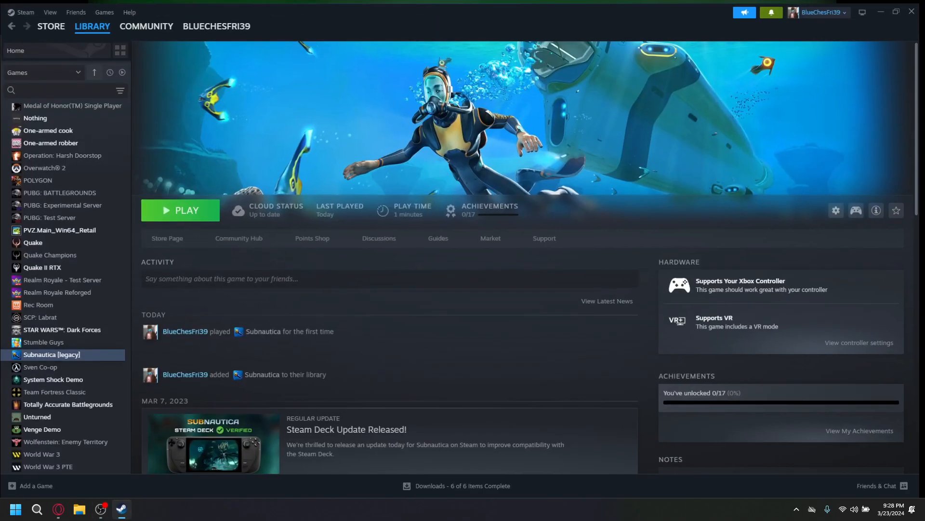
pyautogui.scroll(-3)
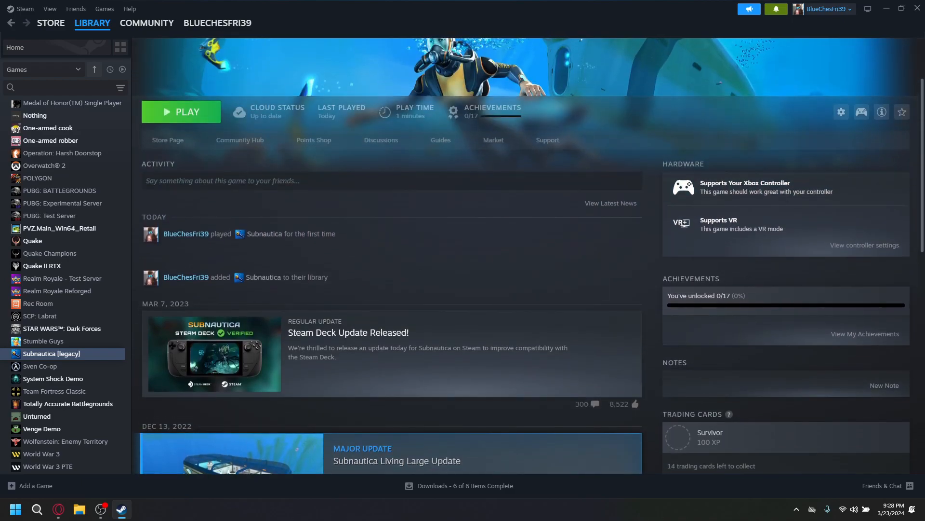
pyautogui.click(216, 22)
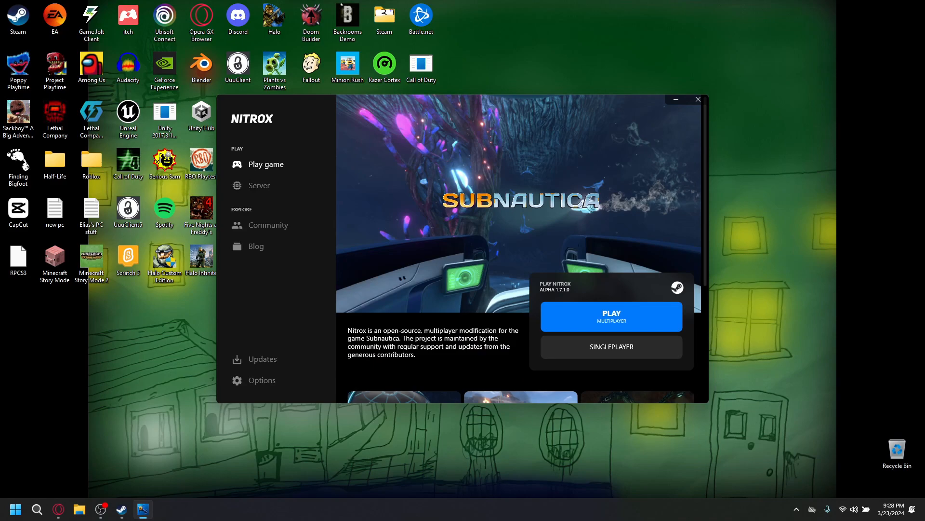
pyautogui.moveTo(699, 99)
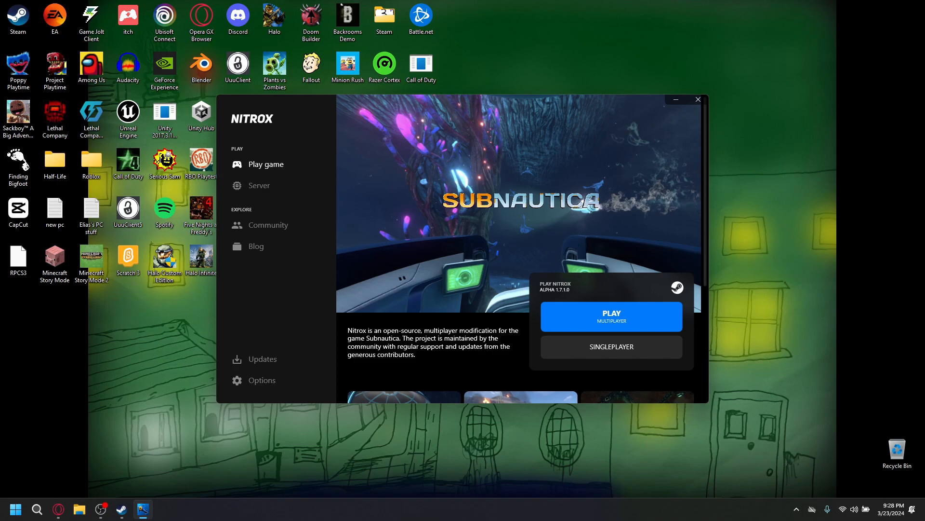
pyautogui.click(698, 99)
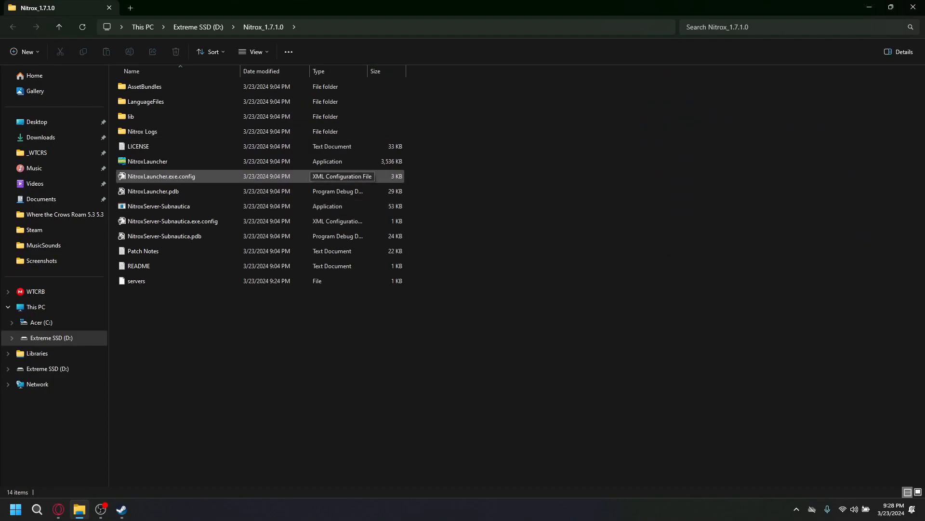
# Step: Bring up the context menu for NitroxLauncher in D:\Nitrox_1.7.1.0 and pick an option
pyautogui.click(147, 161)
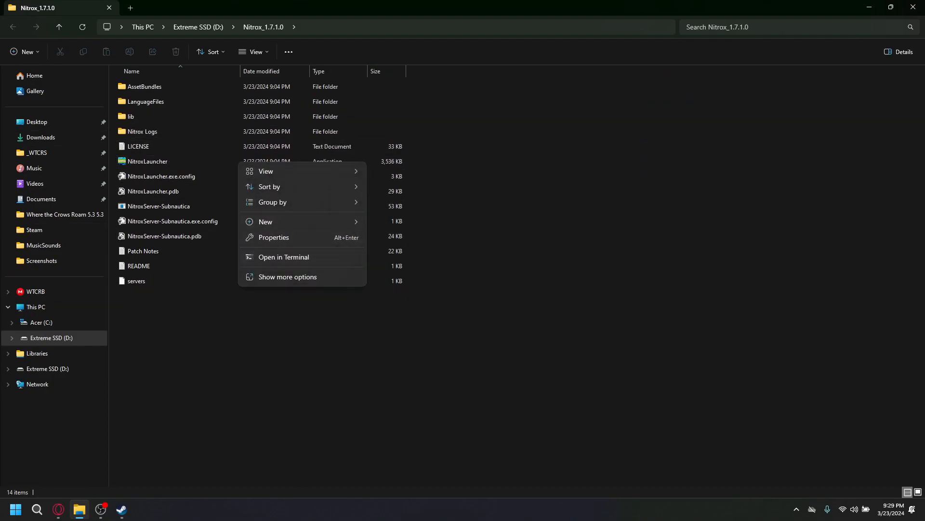
pyautogui.rightClick(147, 161)
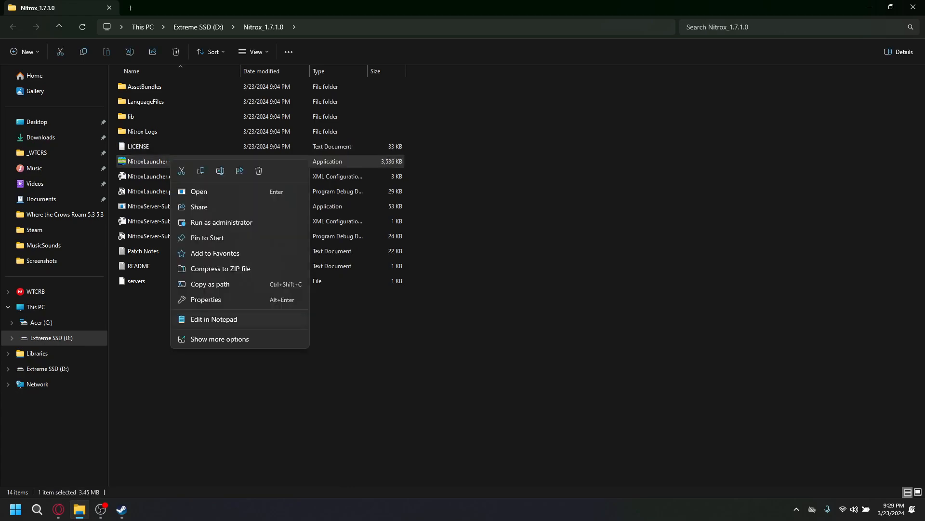
pyautogui.click(219, 339)
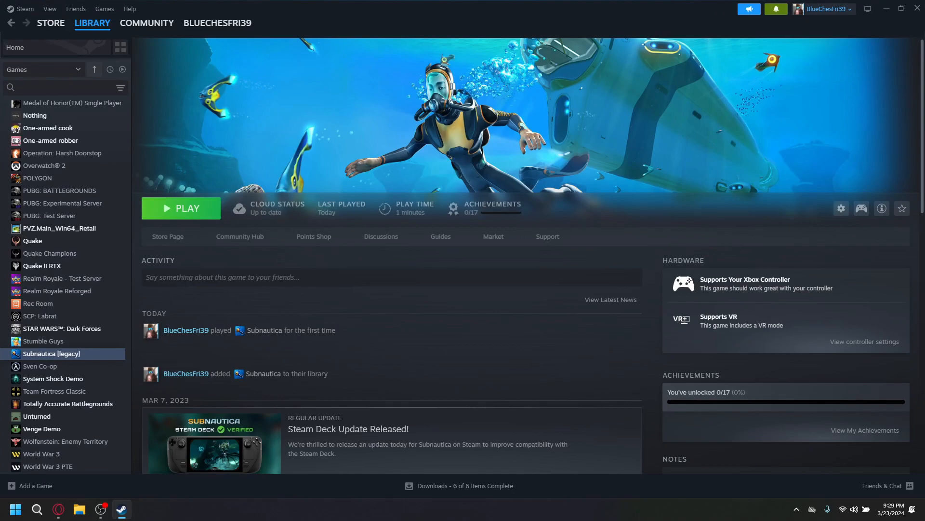
# Step: Opt Subnautica [legacy] into the 'legacy - Public legacy builds' beta in Steam properties
pyautogui.rightClick(45, 353)
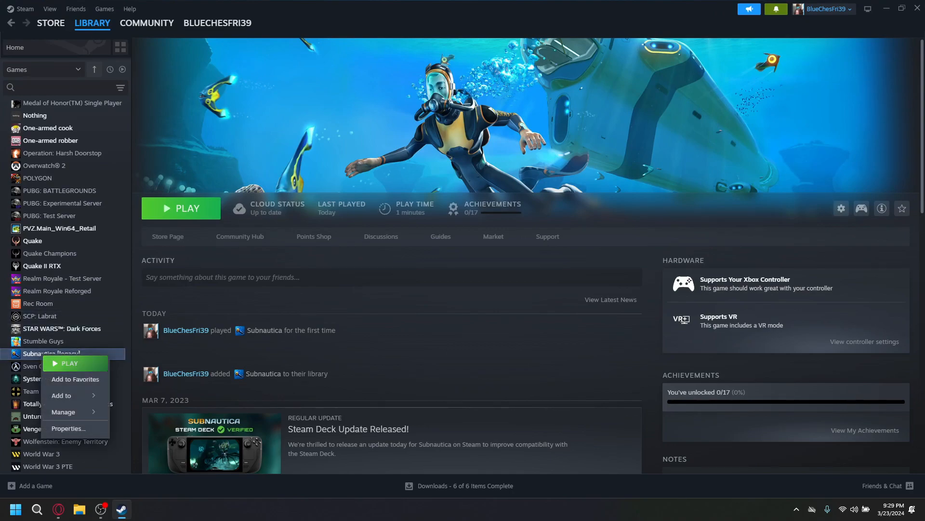
pyautogui.click(68, 428)
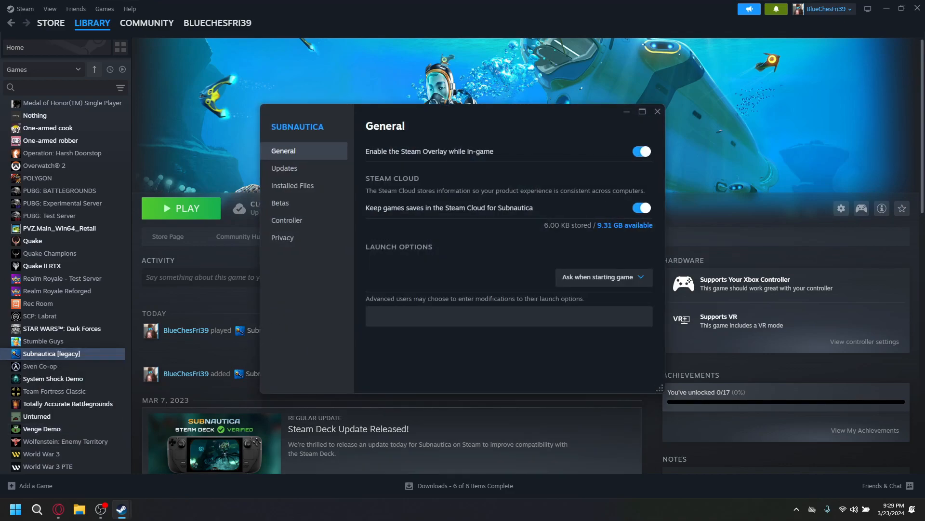
pyautogui.click(280, 203)
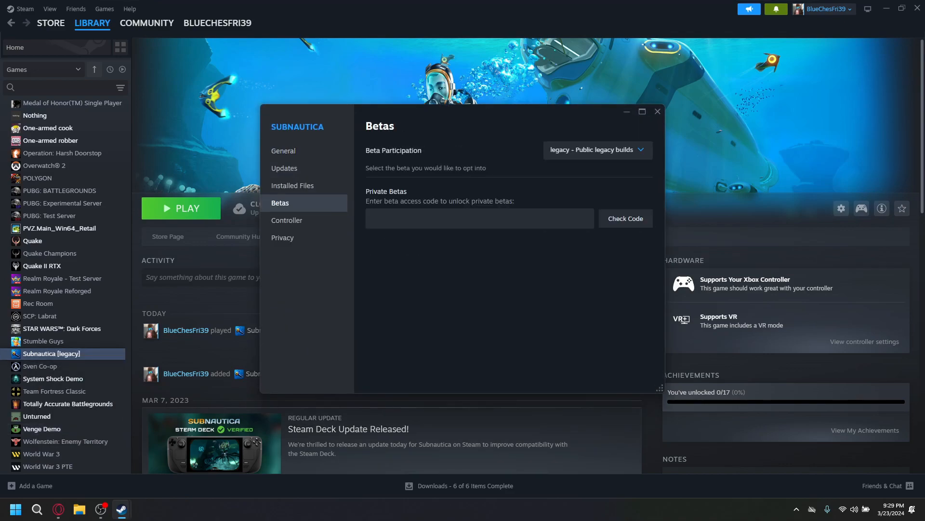
pyautogui.click(598, 150)
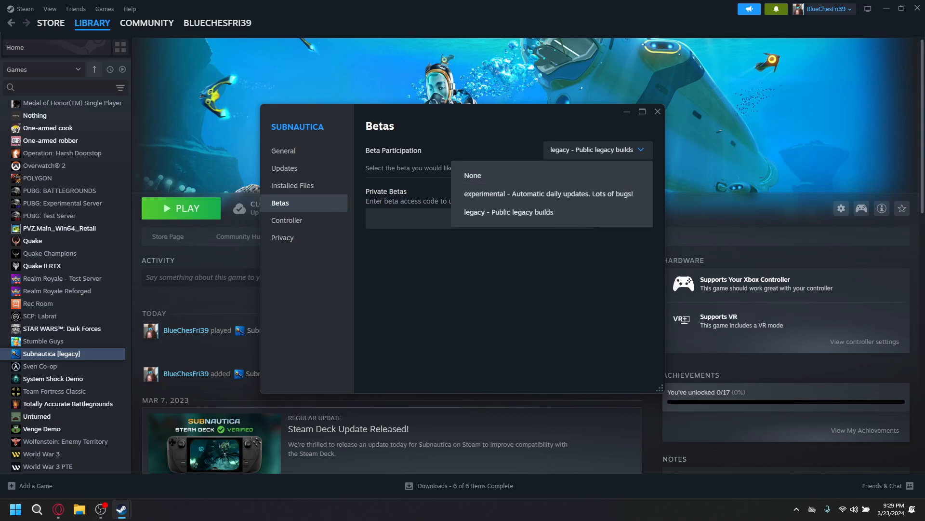
pyautogui.click(657, 111)
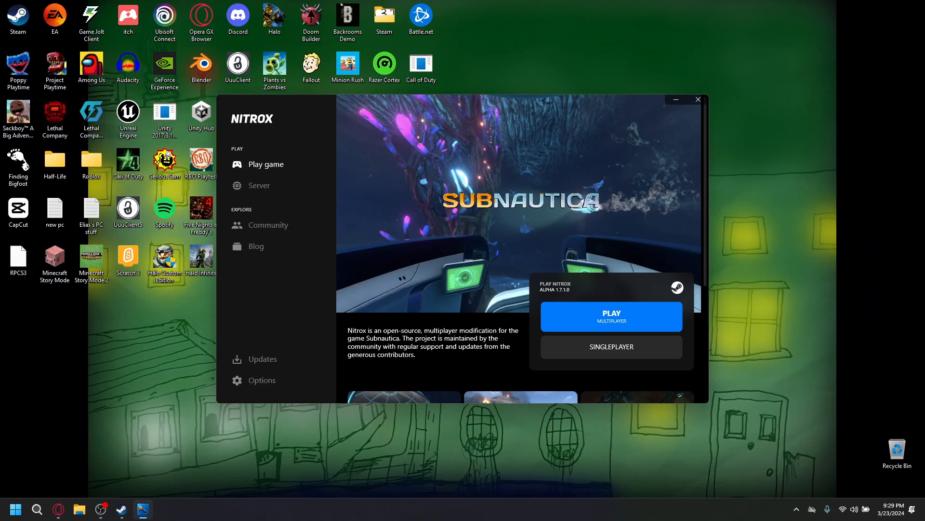
# Step: Review the Subnautica installation path in Nitrox Options, then PLAY multiplayer from Play game
pyautogui.click(261, 380)
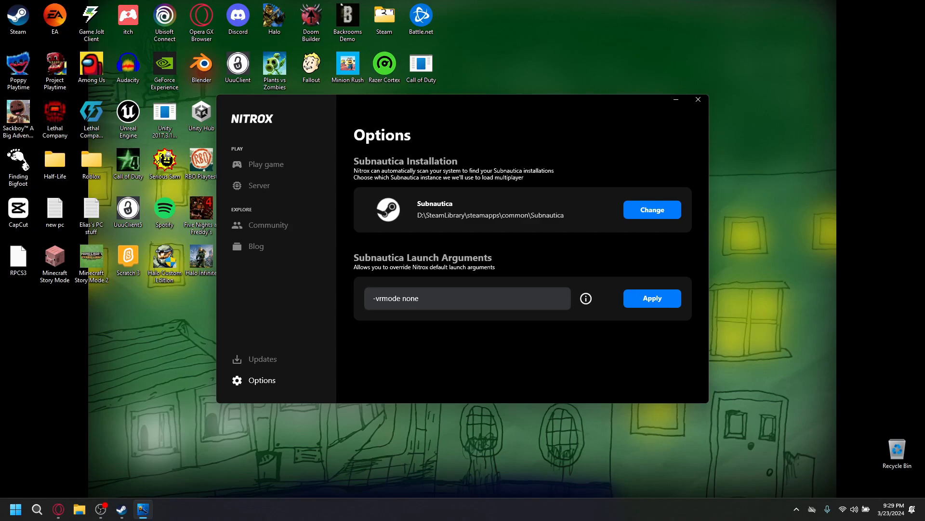
pyautogui.click(265, 164)
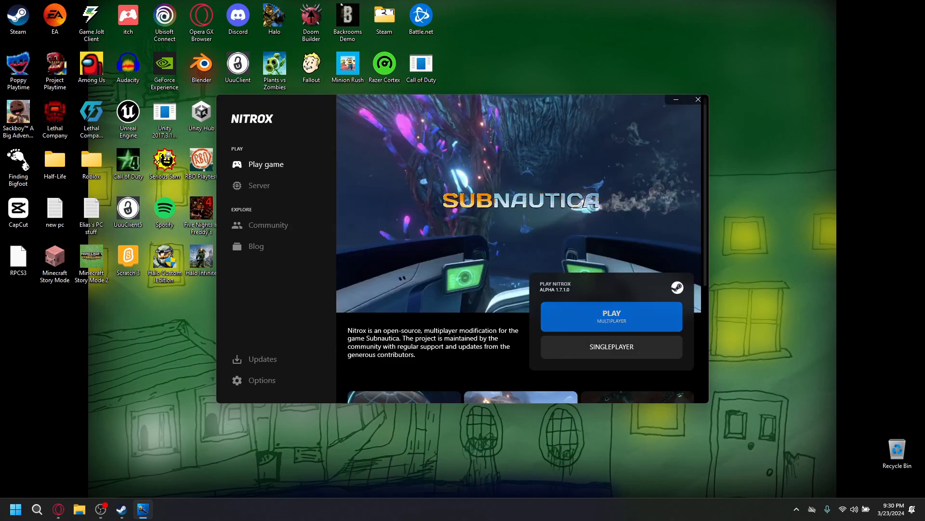
pyautogui.click(612, 316)
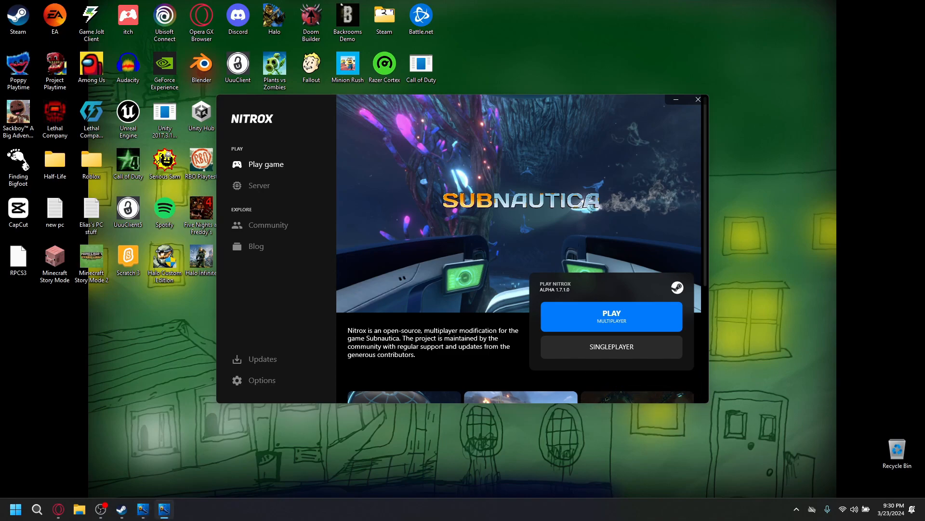
pyautogui.click(611, 316)
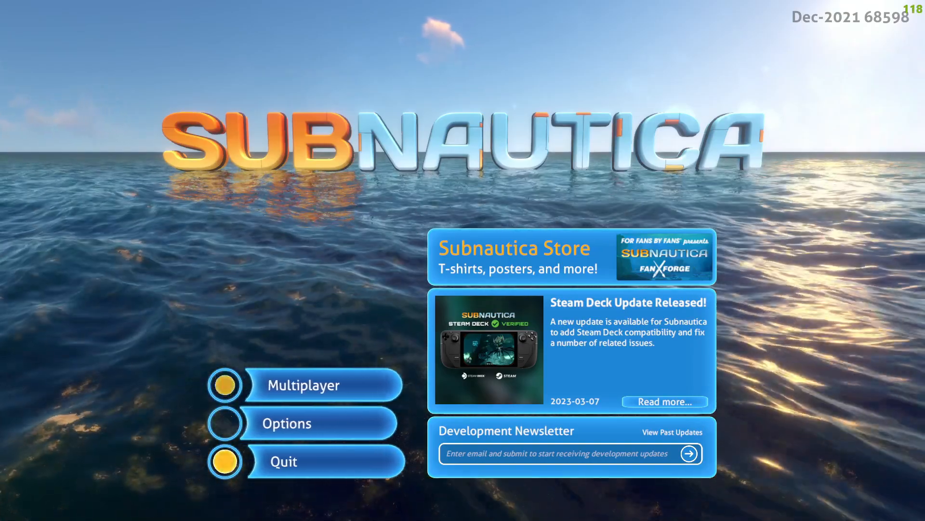
# Step: Check the modded game's Options for the Nitrox tab, then leave the game
pyautogui.click(287, 422)
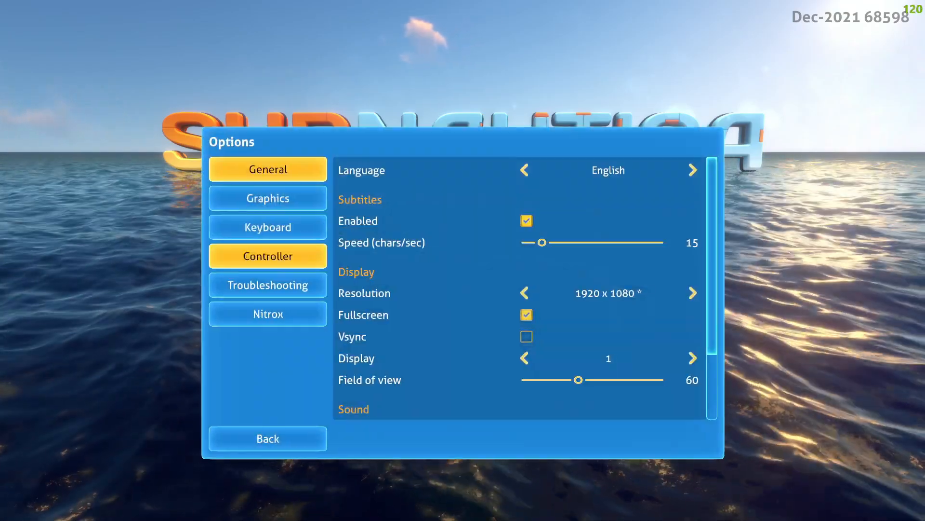
pyautogui.click(267, 198)
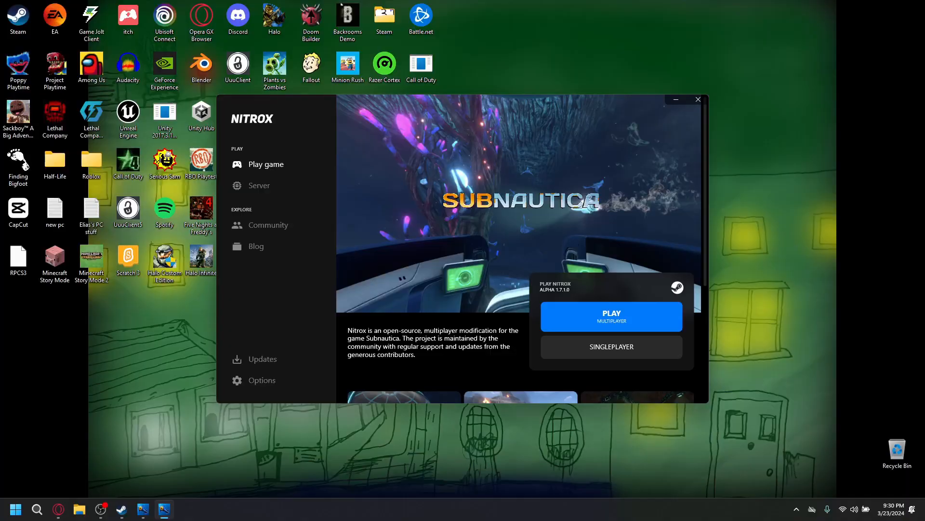
# Step: Close the Nitrox Launcher and start the Subnautica Singleplayer desktop shortcut
pyautogui.click(698, 99)
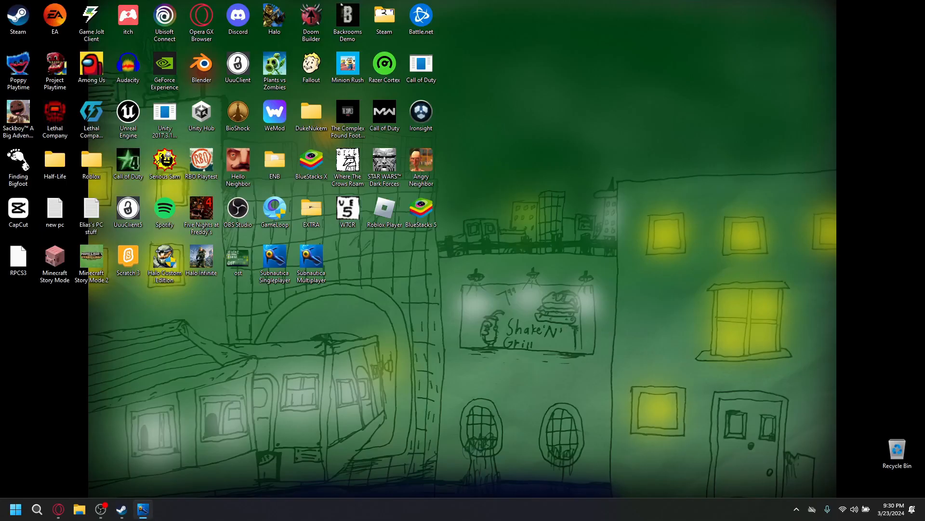
pyautogui.doubleClick(275, 255)
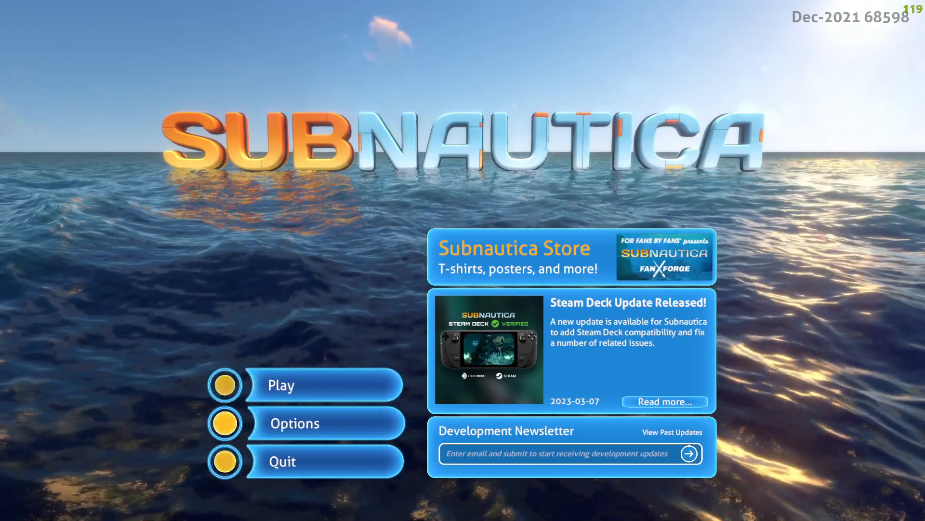
# Step: Confirm the single-player Options have no Nitrox tab, then return to the main menu
pyautogui.click(294, 423)
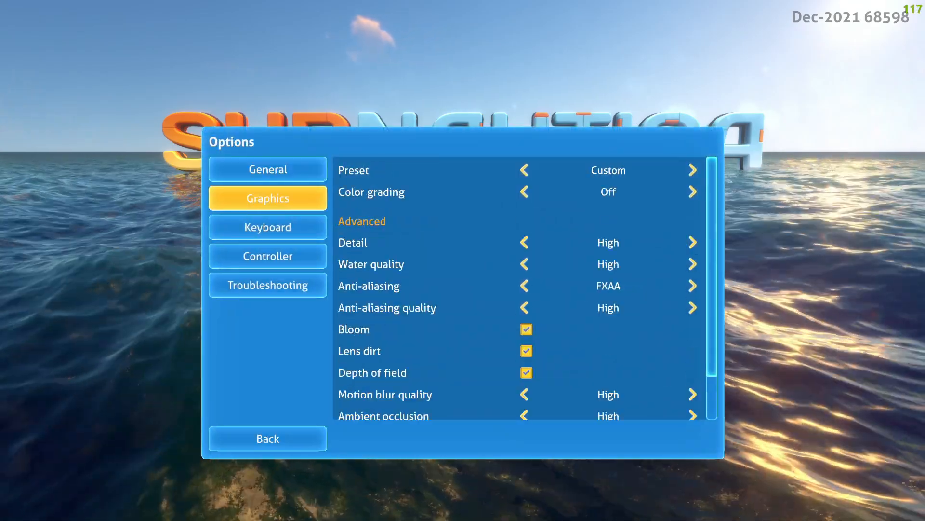
pyautogui.click(267, 438)
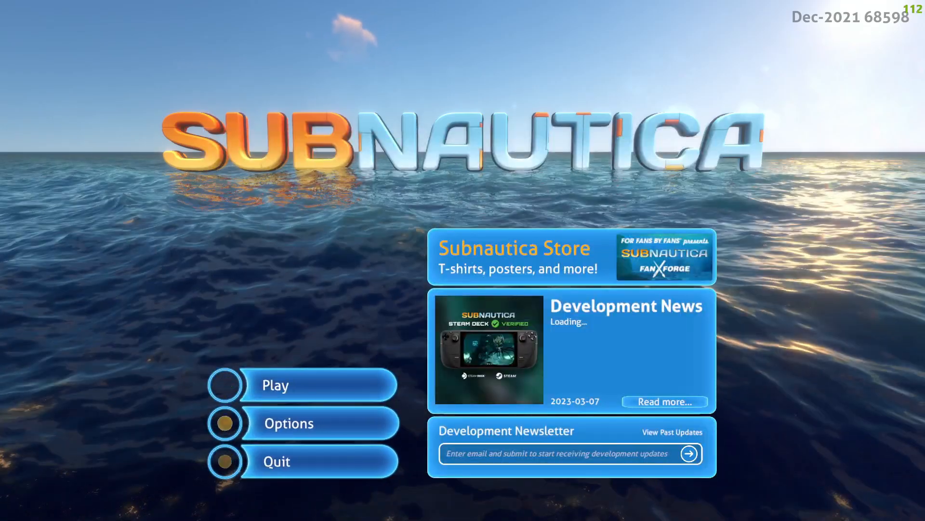